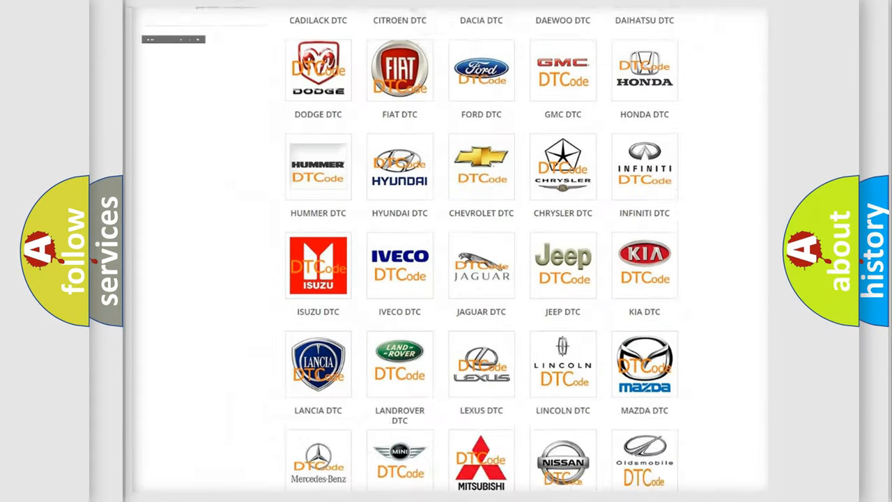
scroll(up, 3)
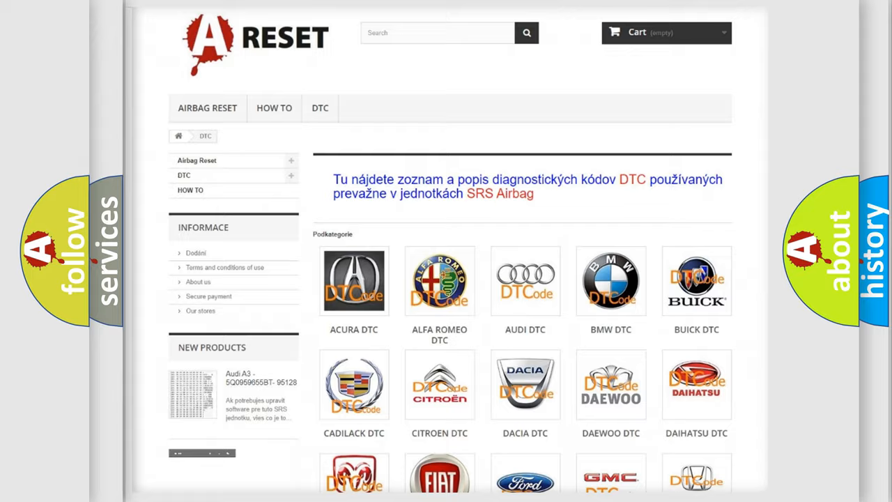
scroll(down, 3)
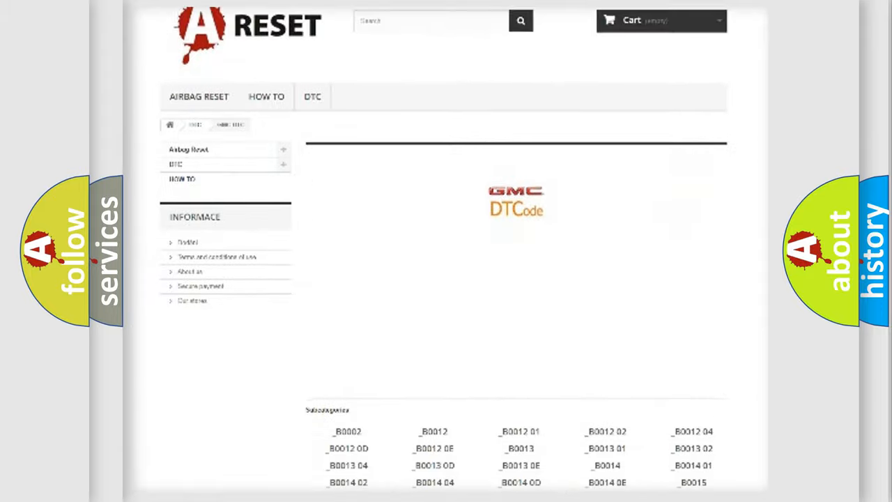
scroll(down, 3)
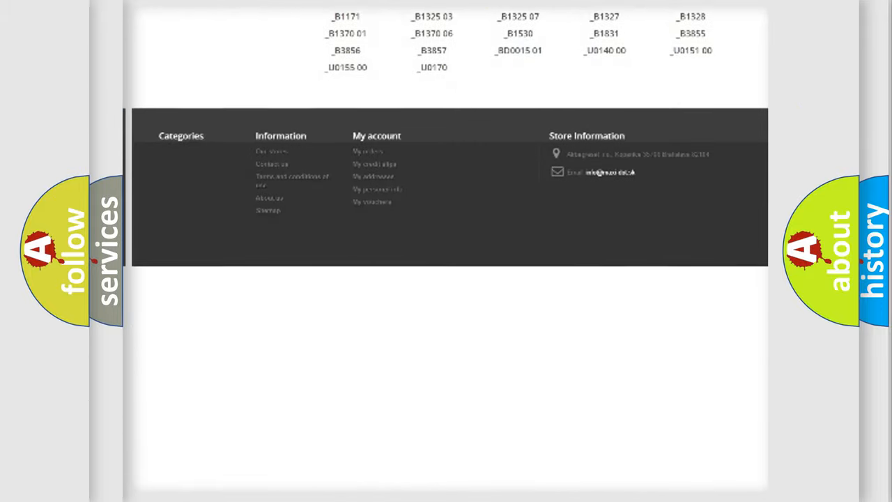
scroll(up, 3)
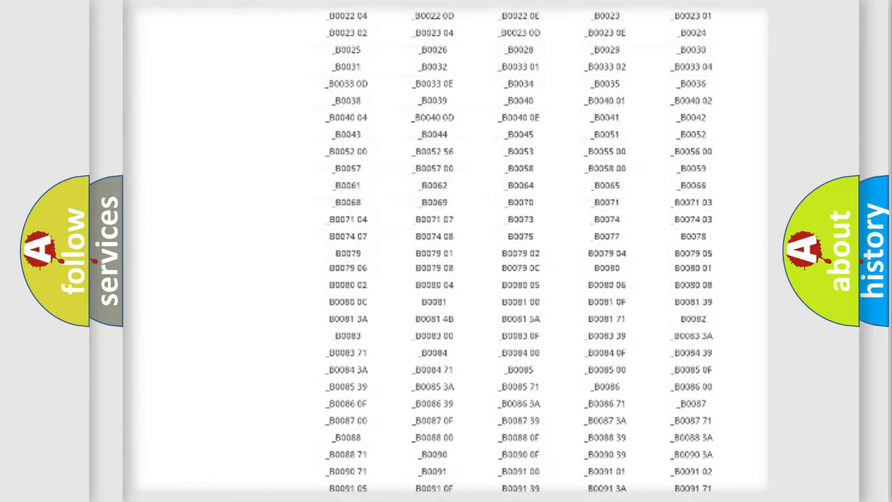